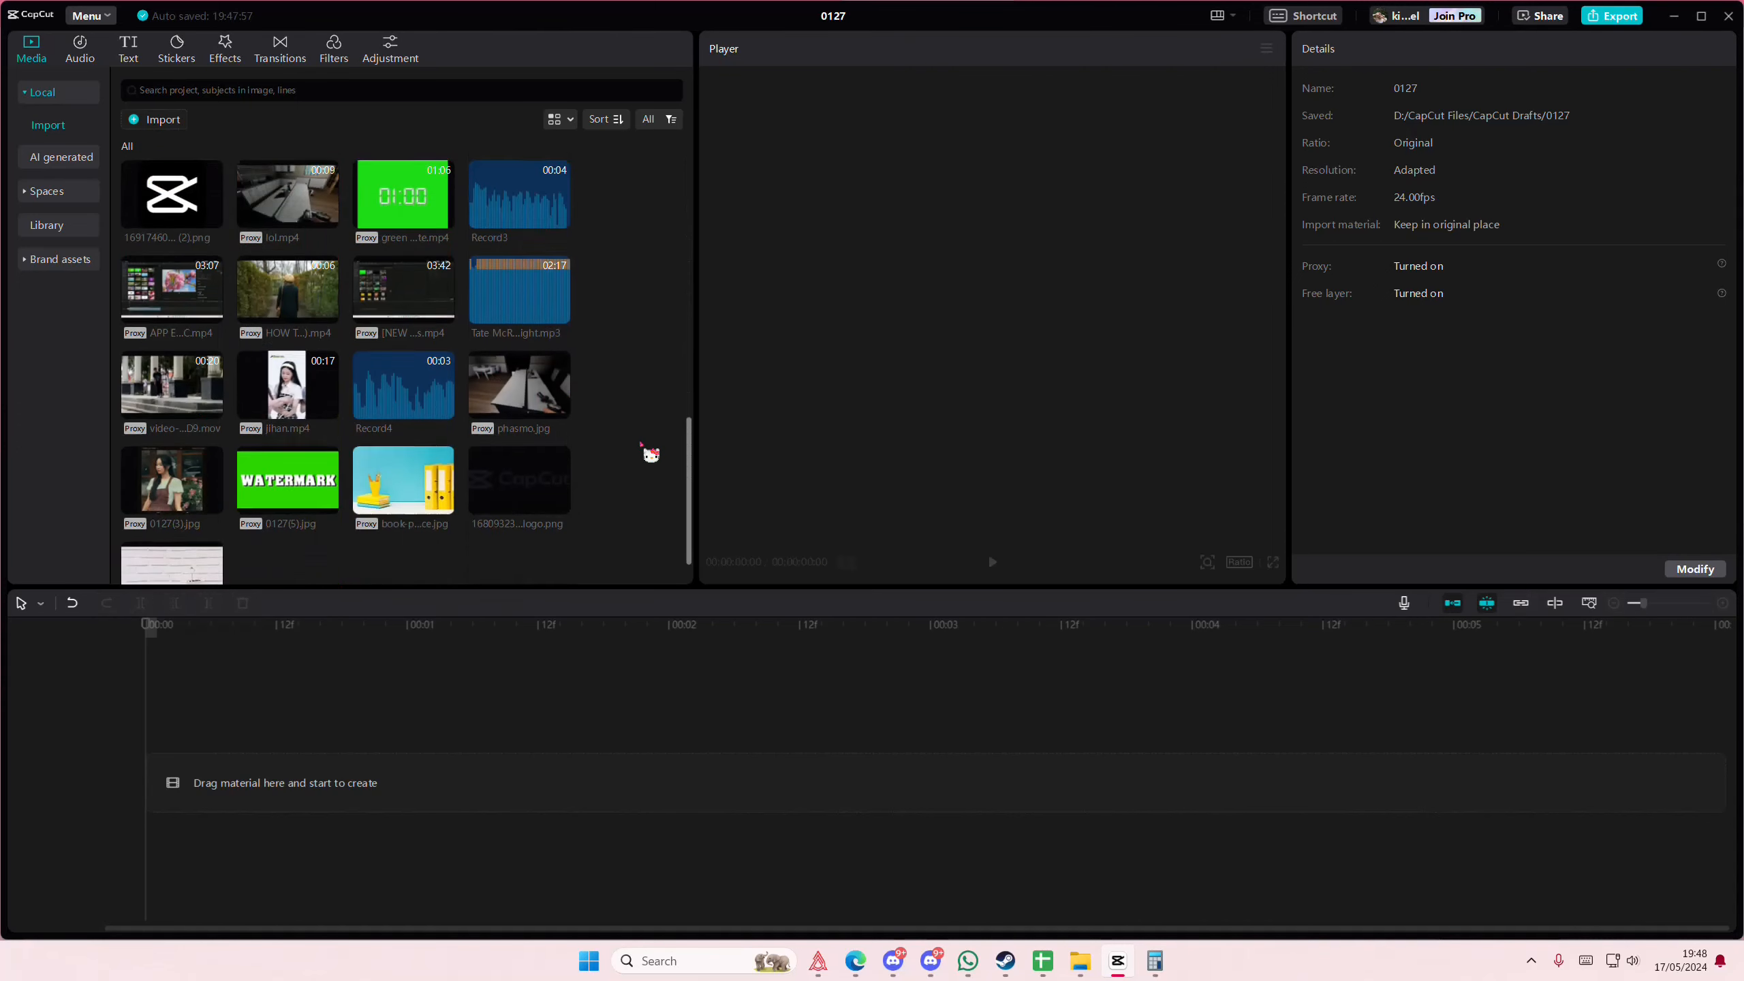
- Scroll the Media panel to find HOW TO MAKE (1).mp4 for the timeline
scroll("up", 3)
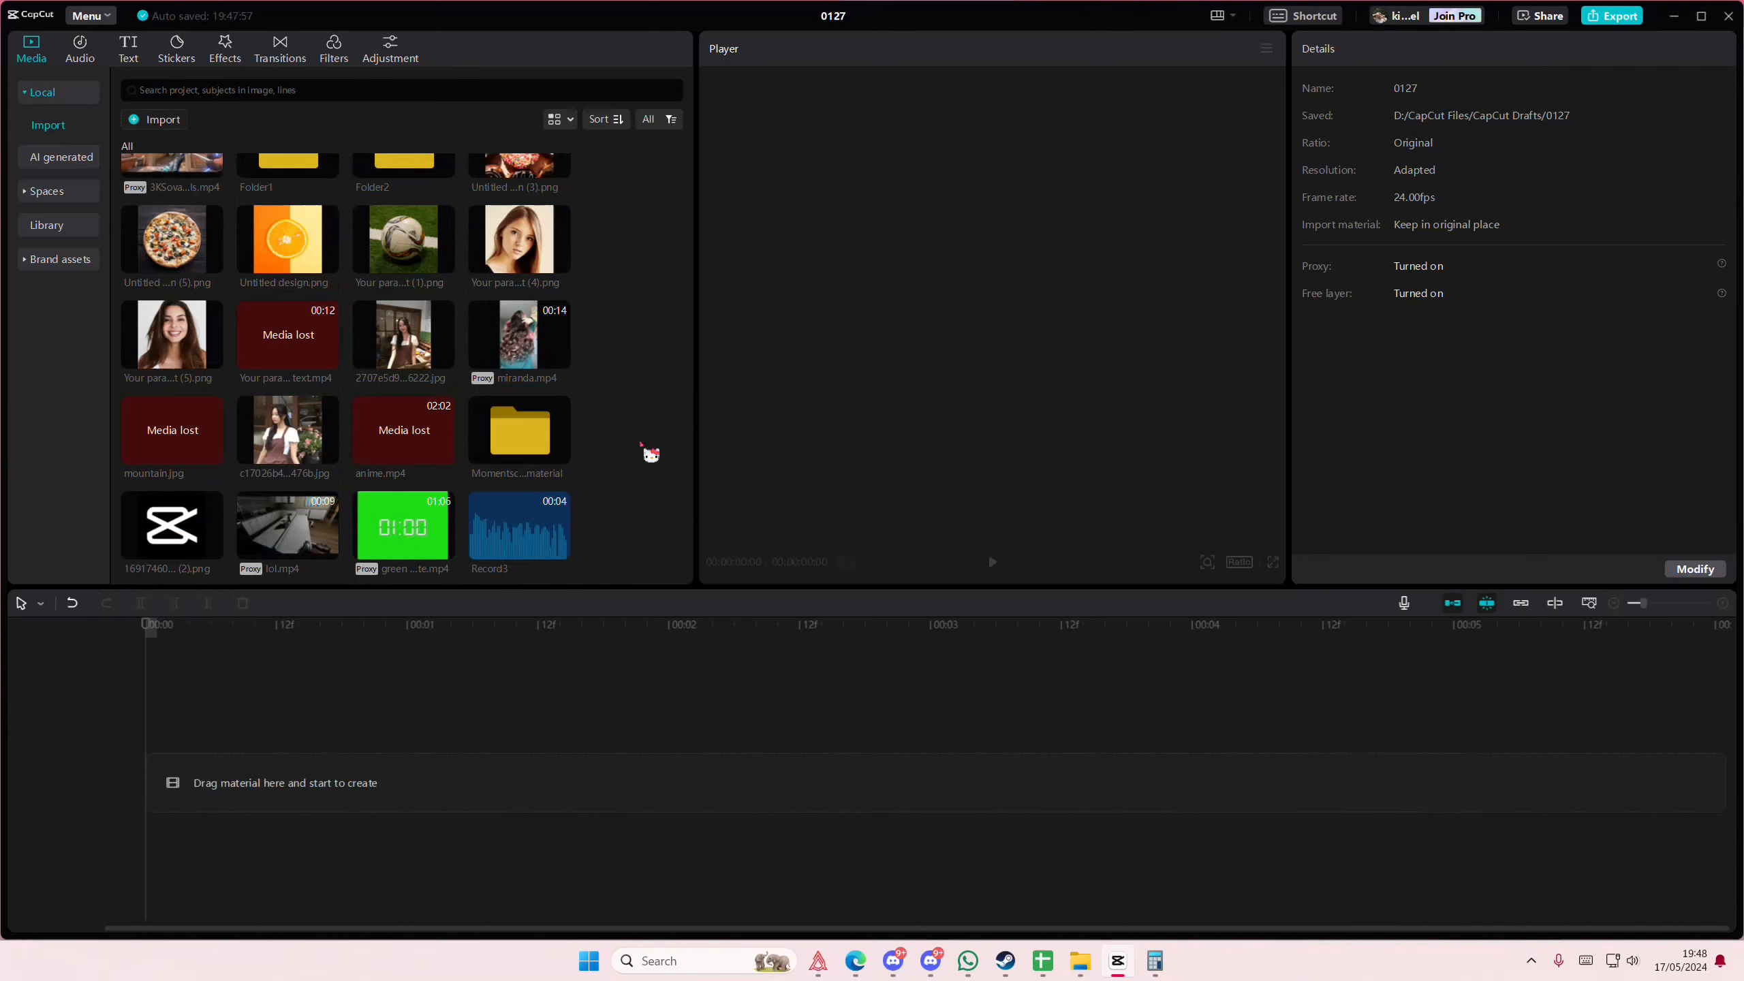
scroll("down", 3)
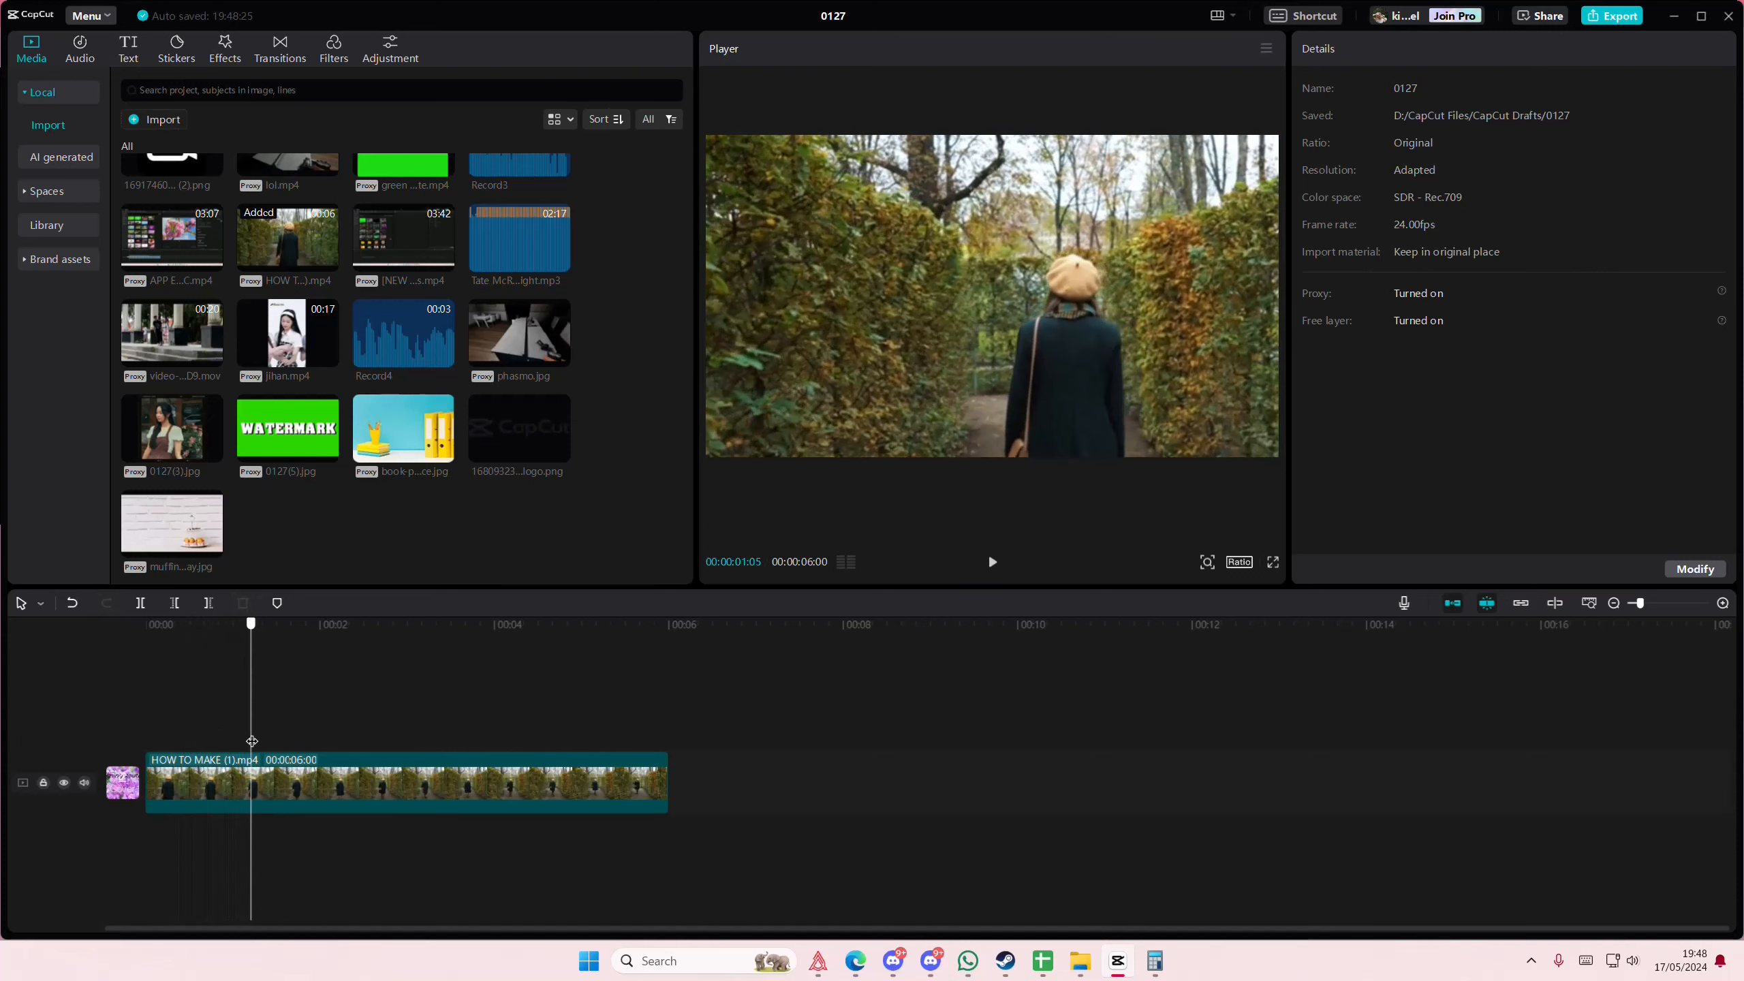
- Select the maze clip, scroll its Video properties, then view the Text and Effects libraries
left_click(401, 782)
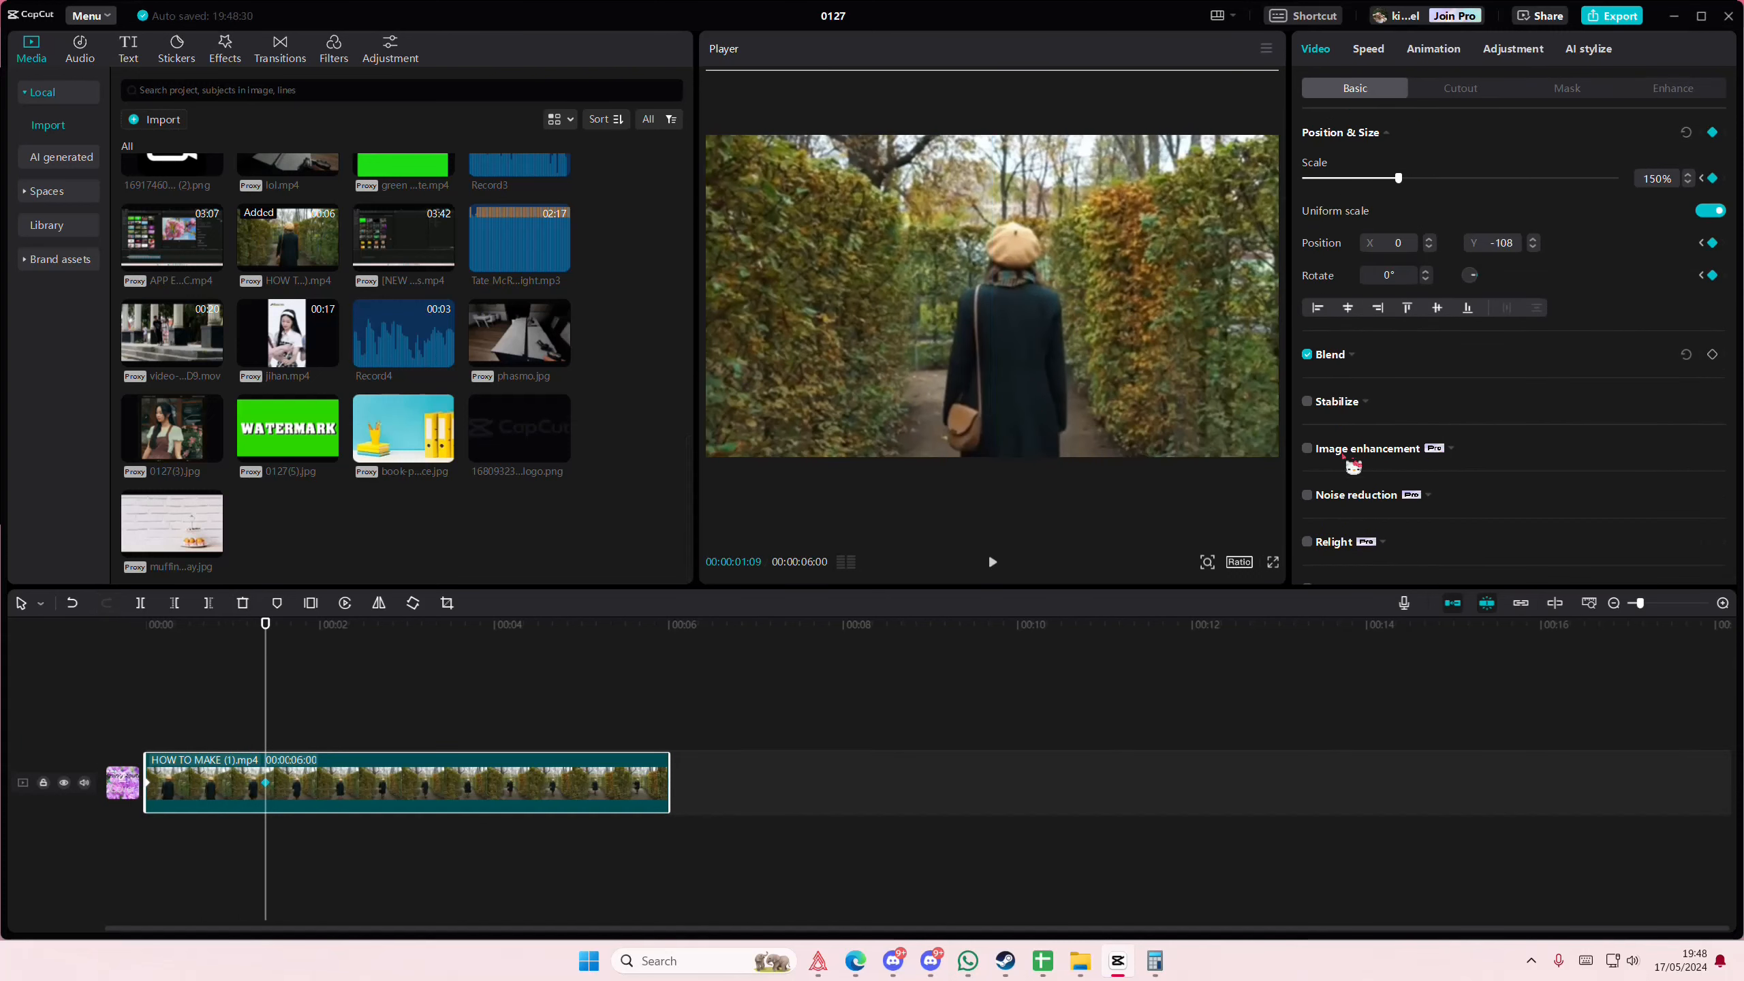
scroll("down", 3)
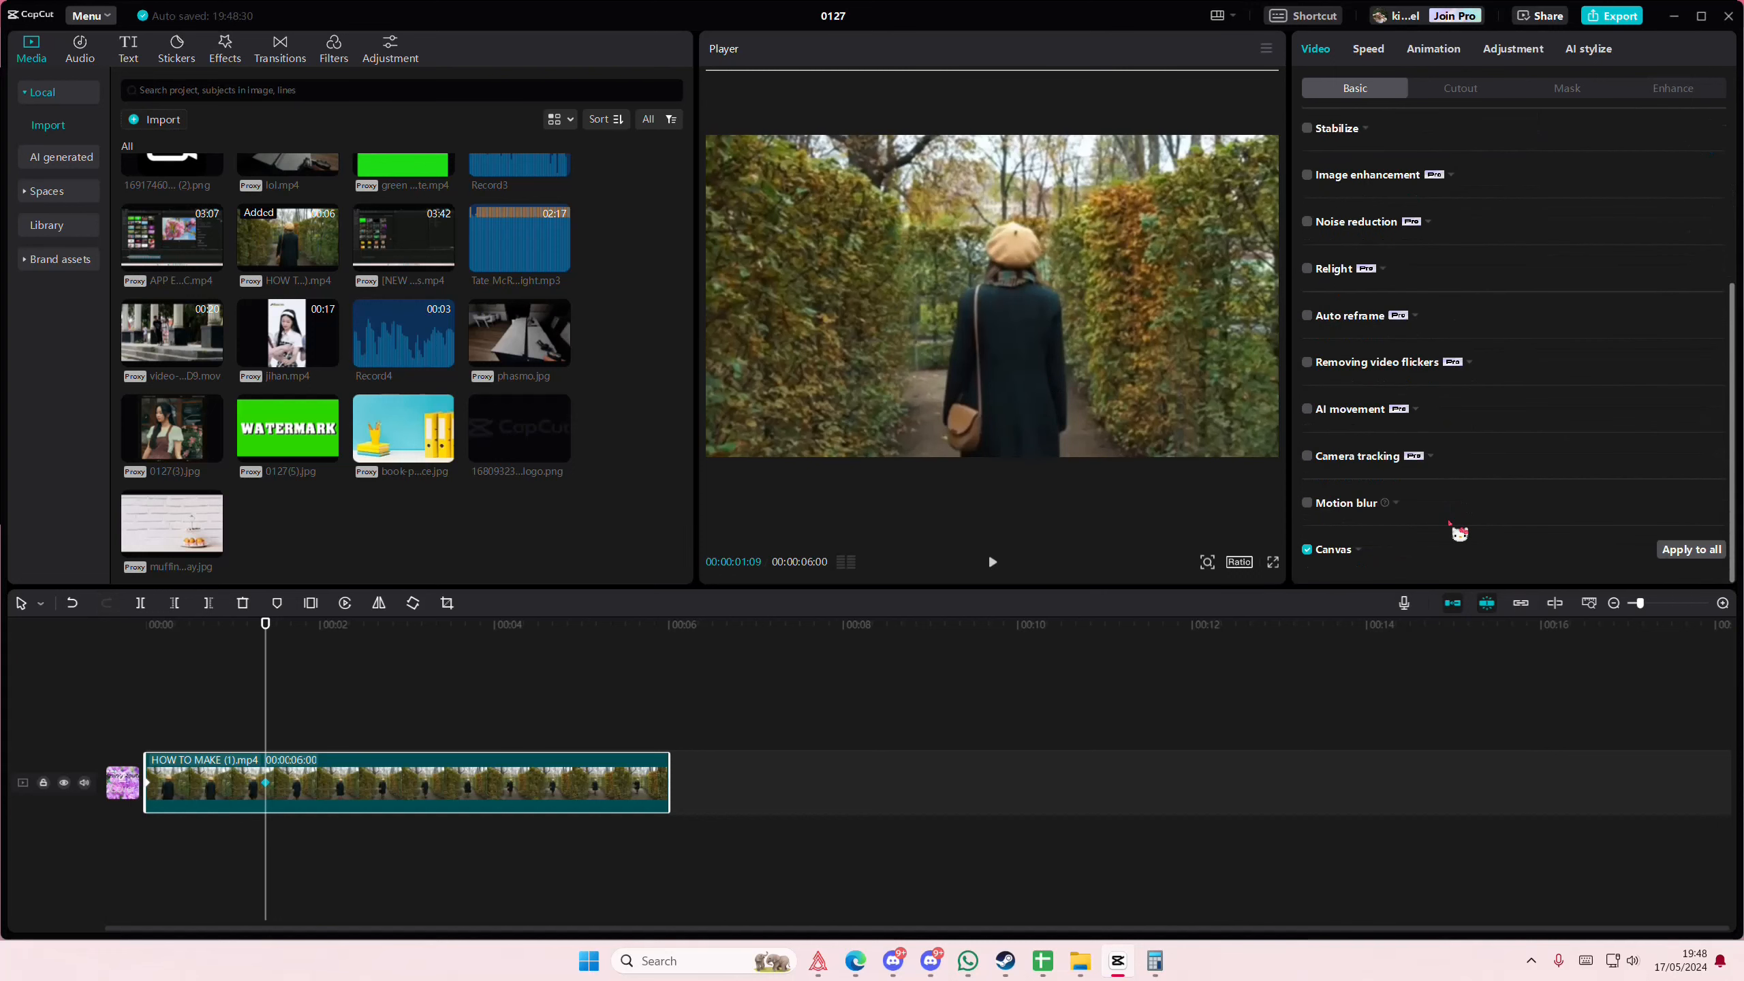
mouse_move(153, 85)
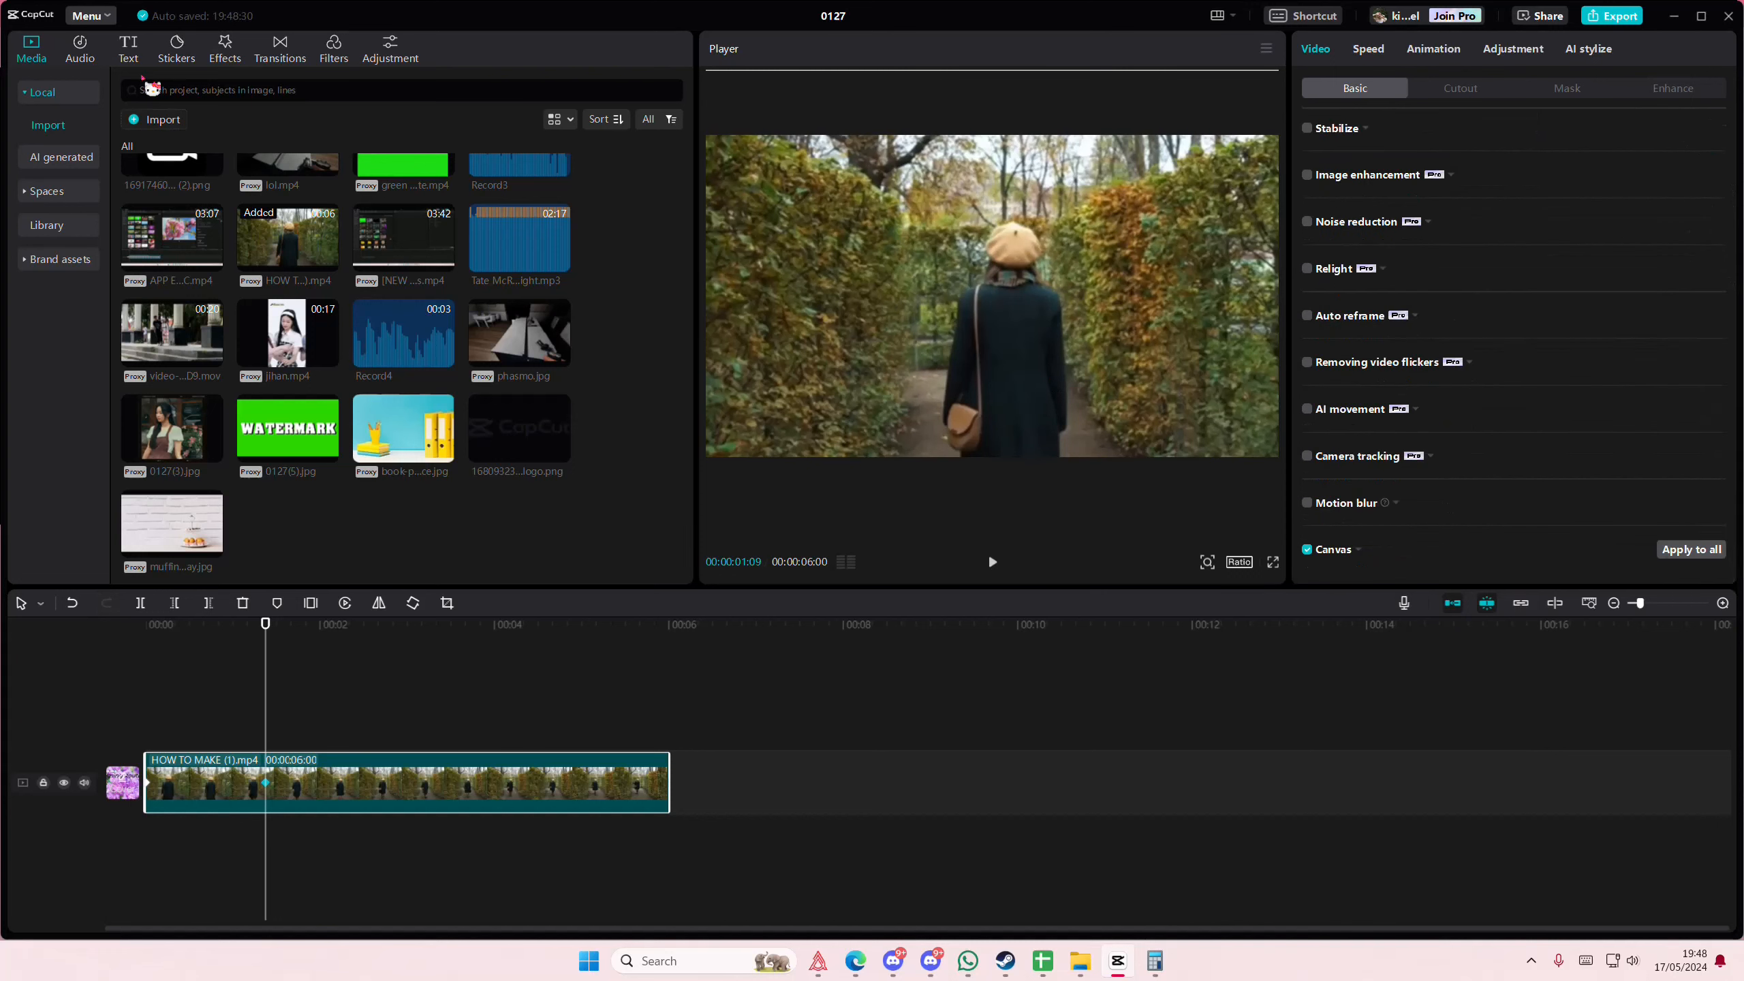
left_click(128, 47)
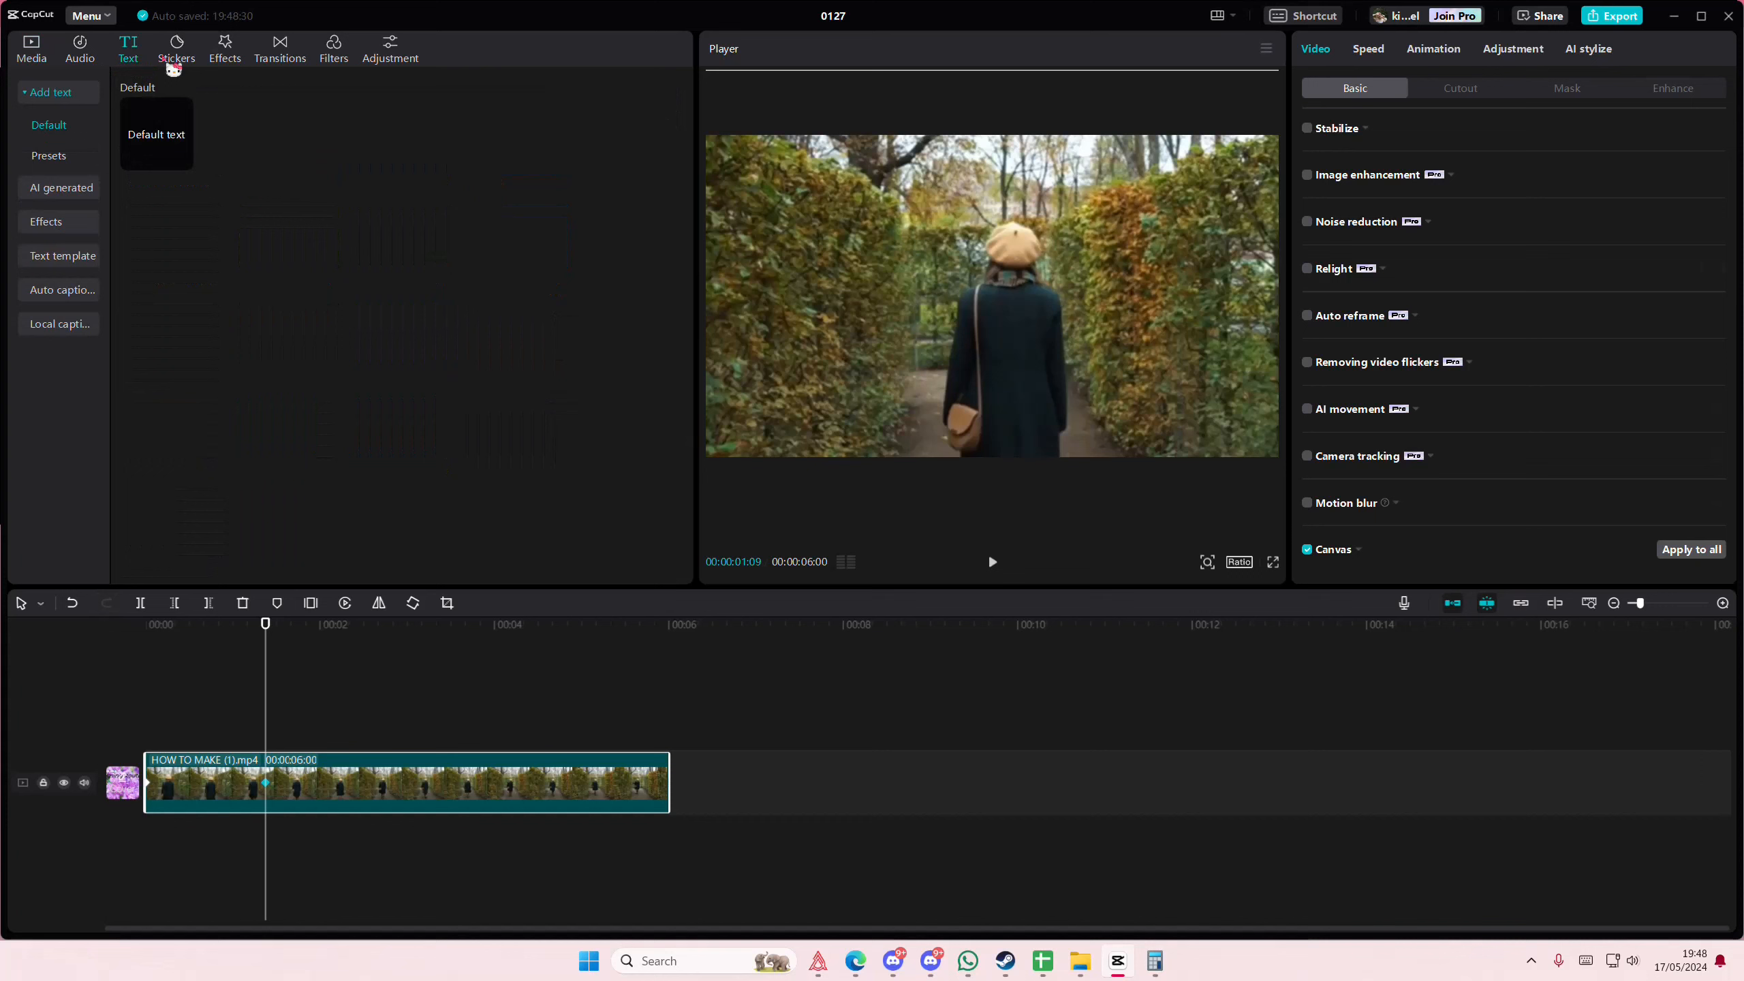
left_click(223, 49)
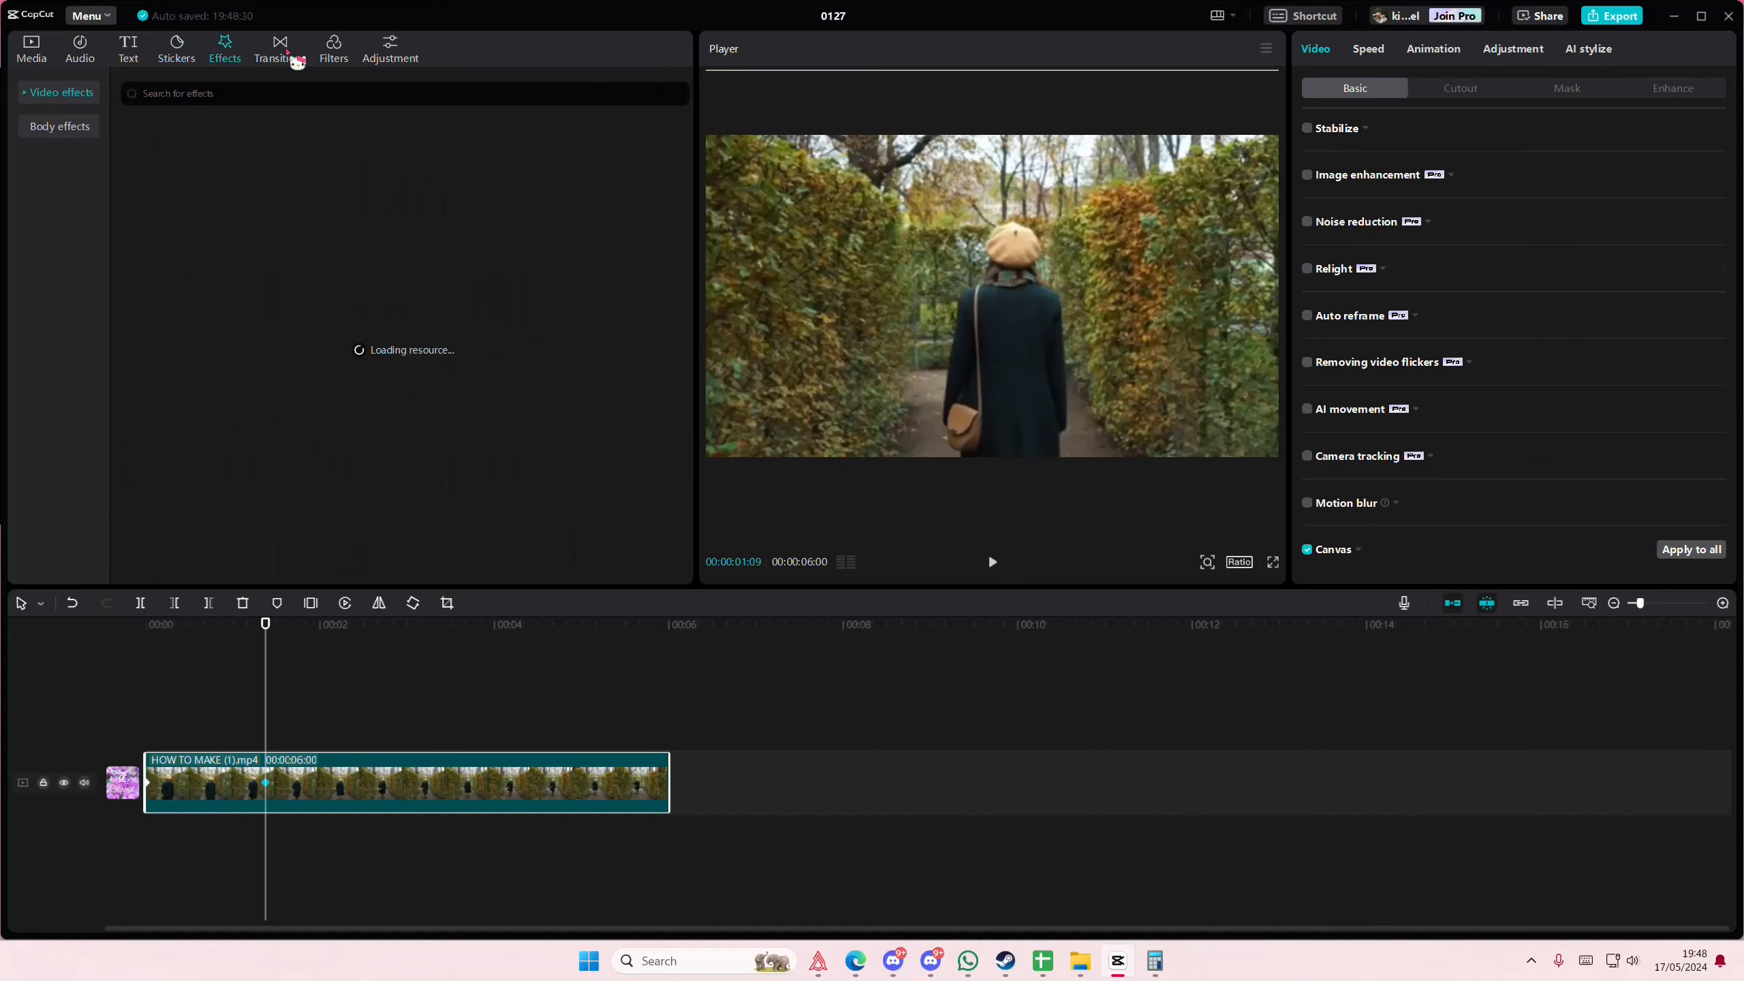
left_click(223, 49)
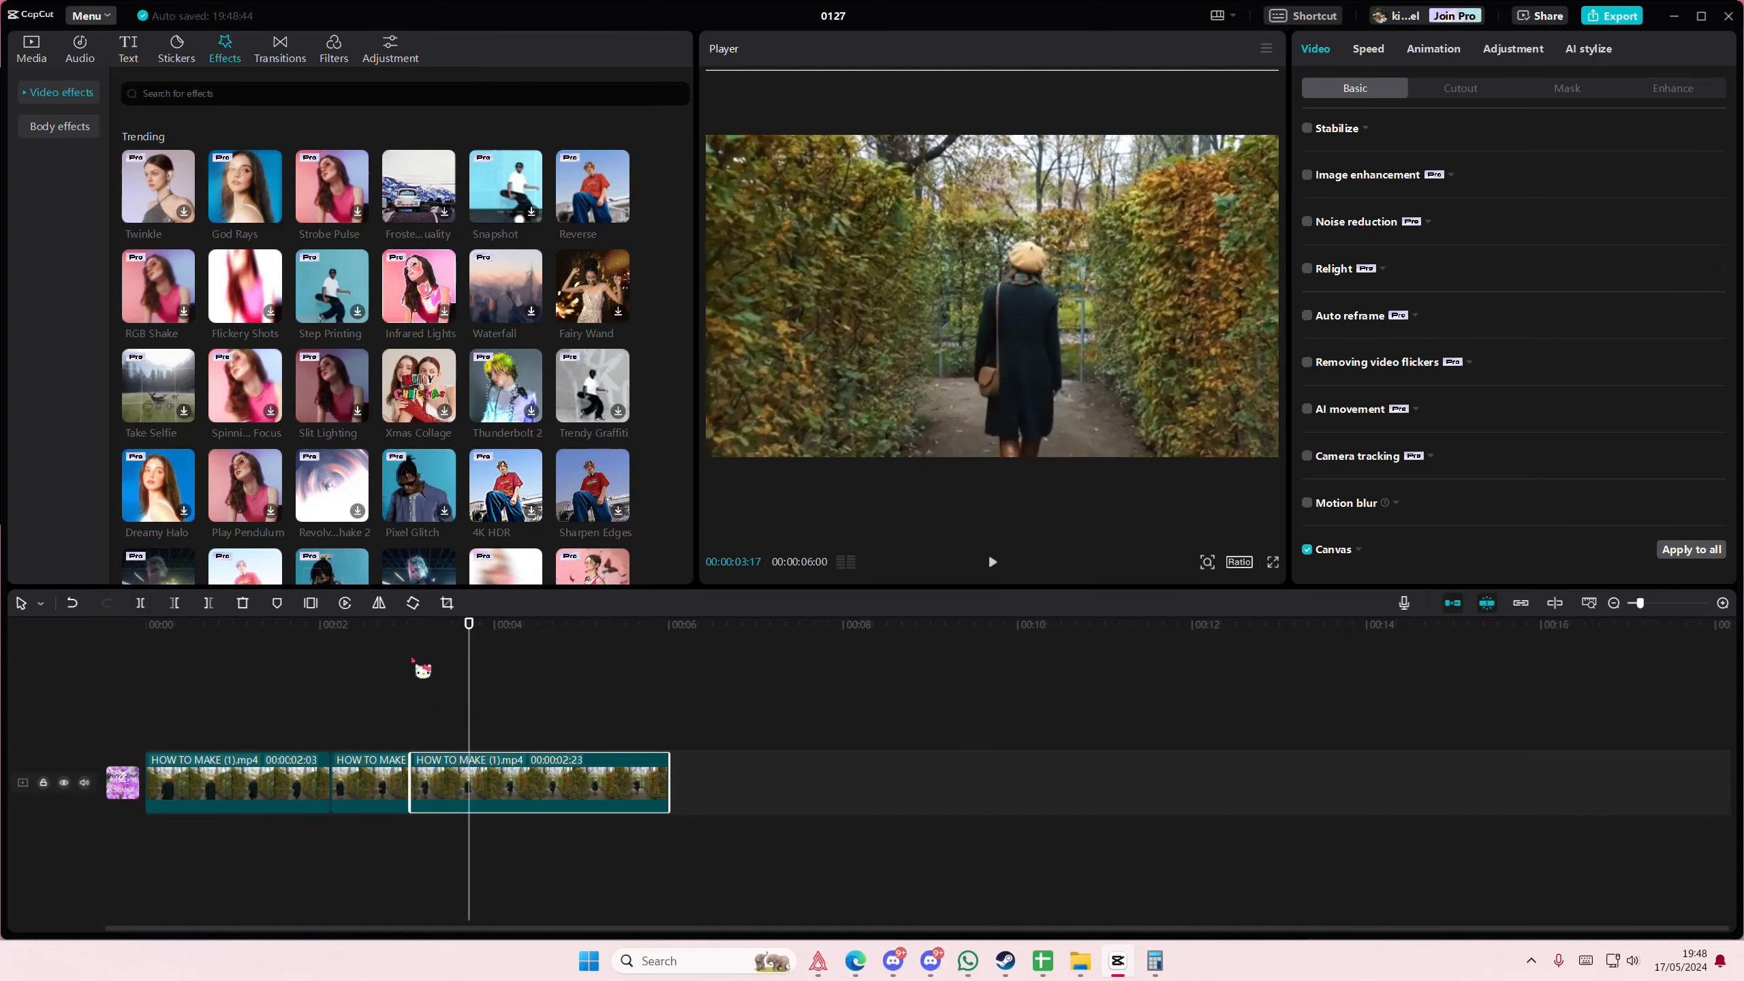
mouse_move(334, 621)
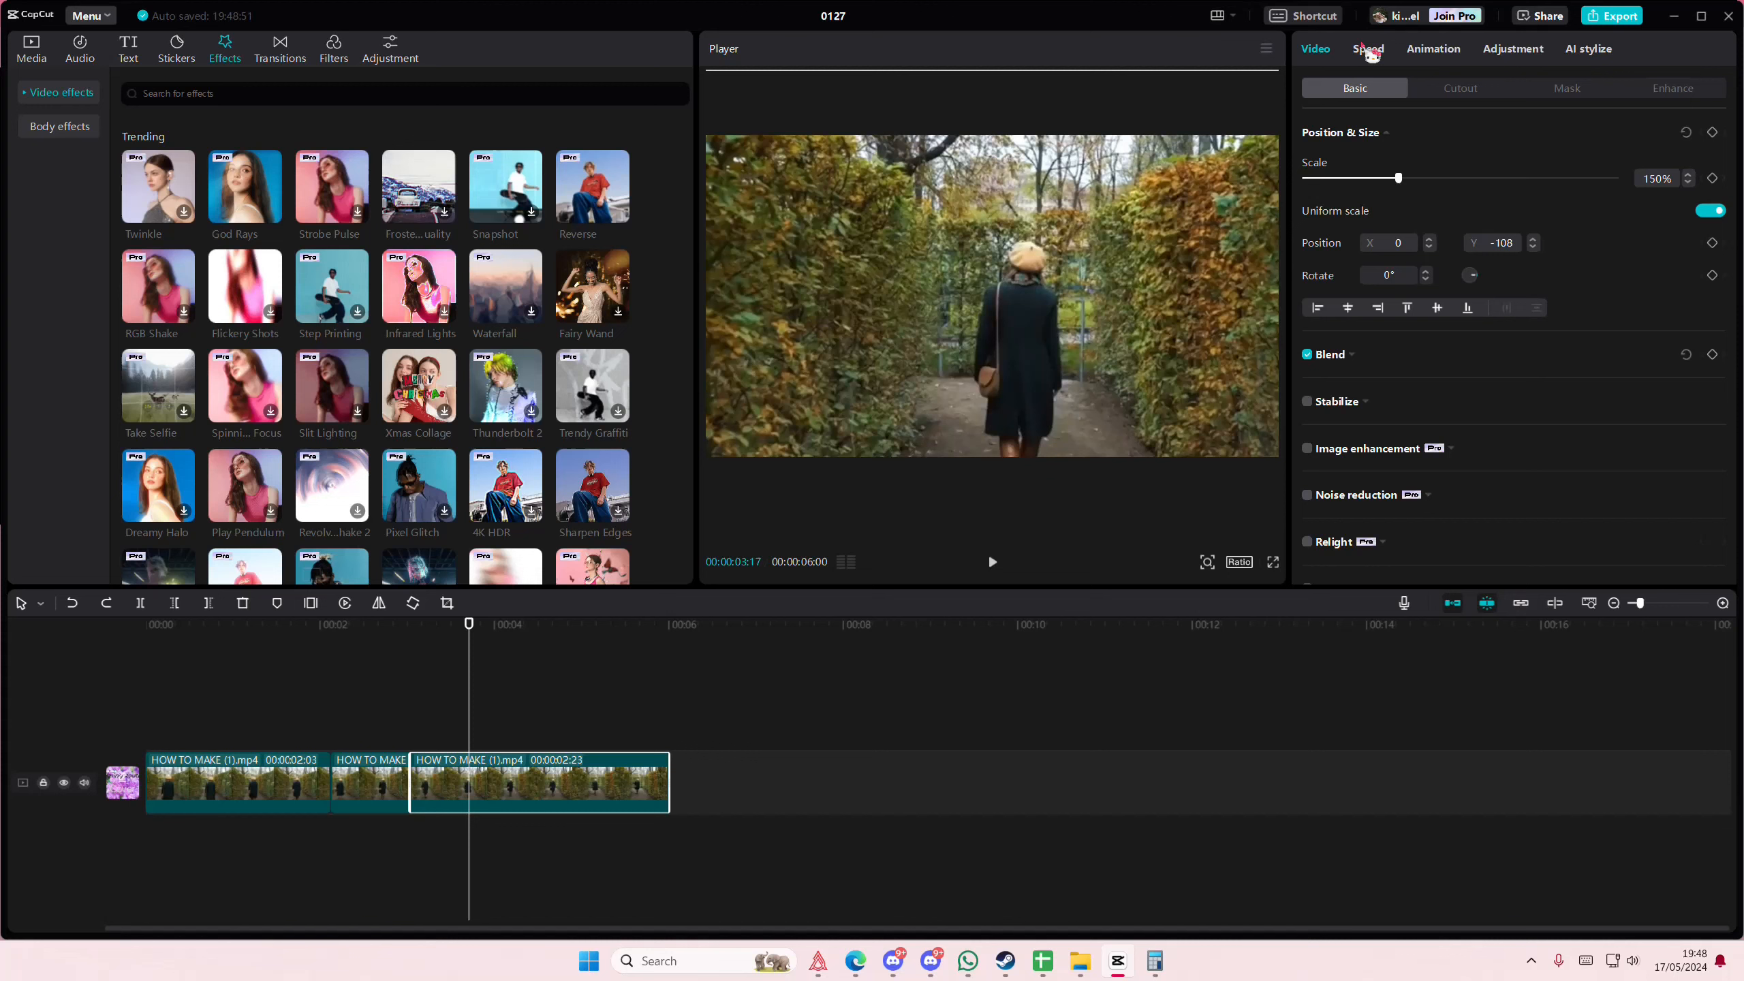
- Open the last piece's Speed, Animation and Adjustment settings
left_click(1368, 48)
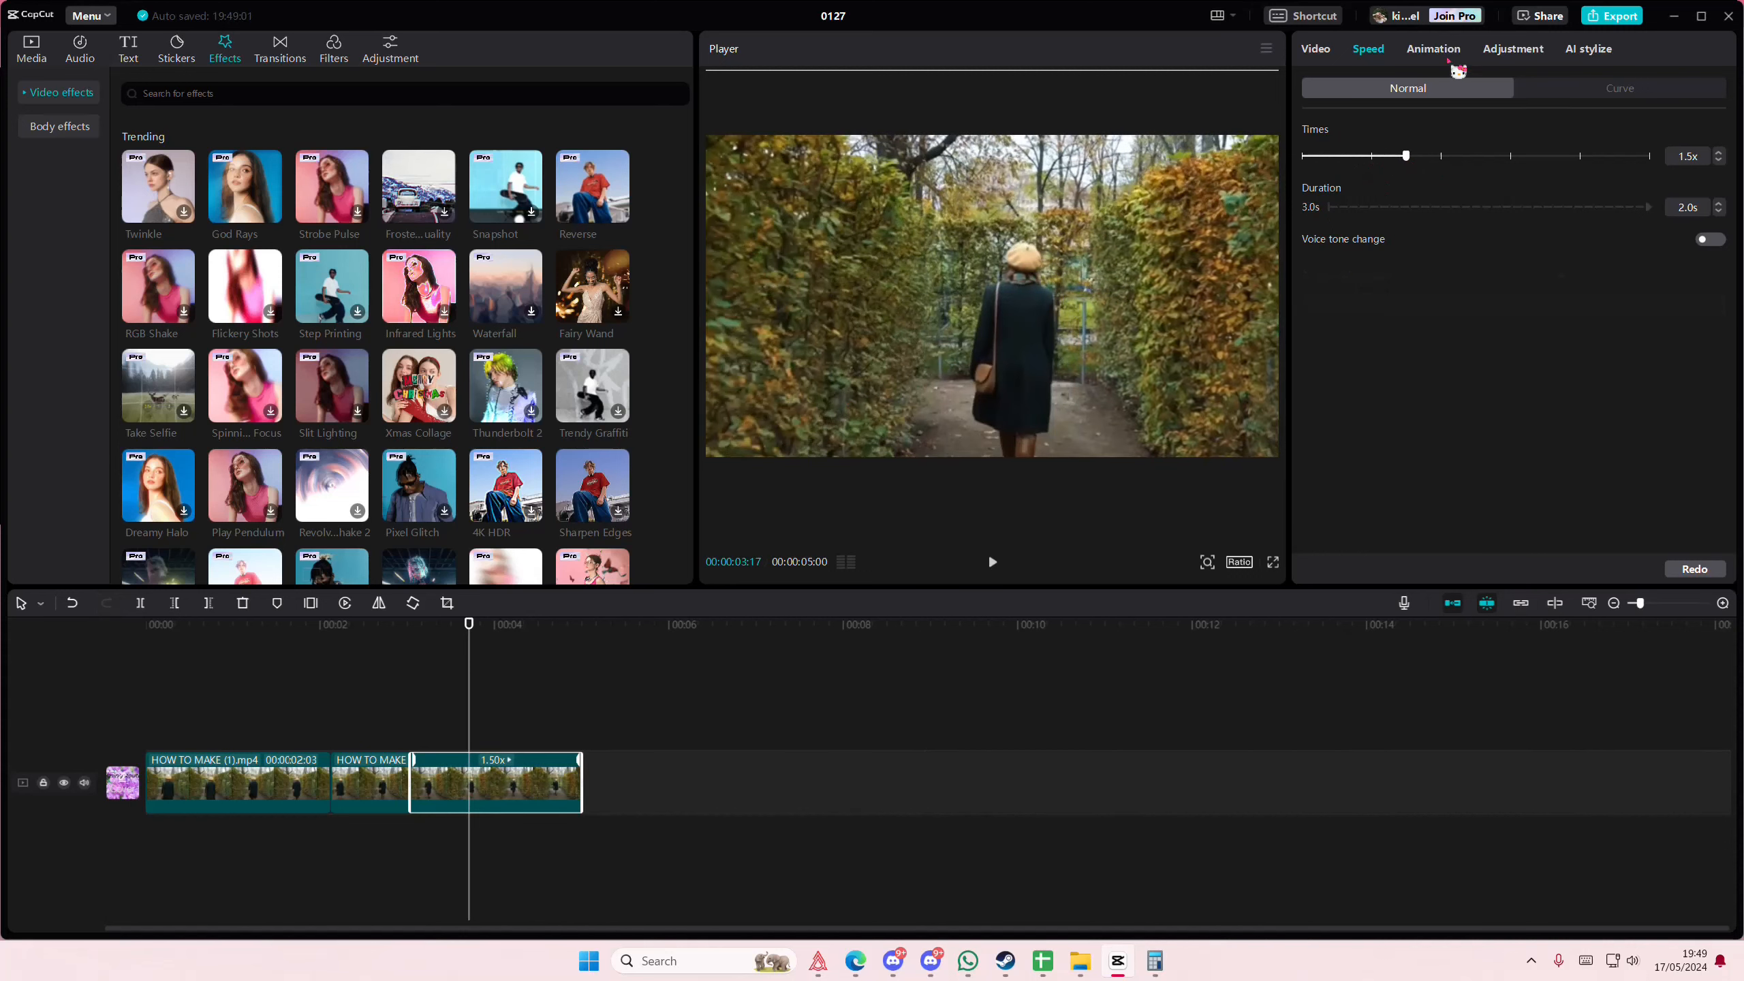
left_click(1434, 47)
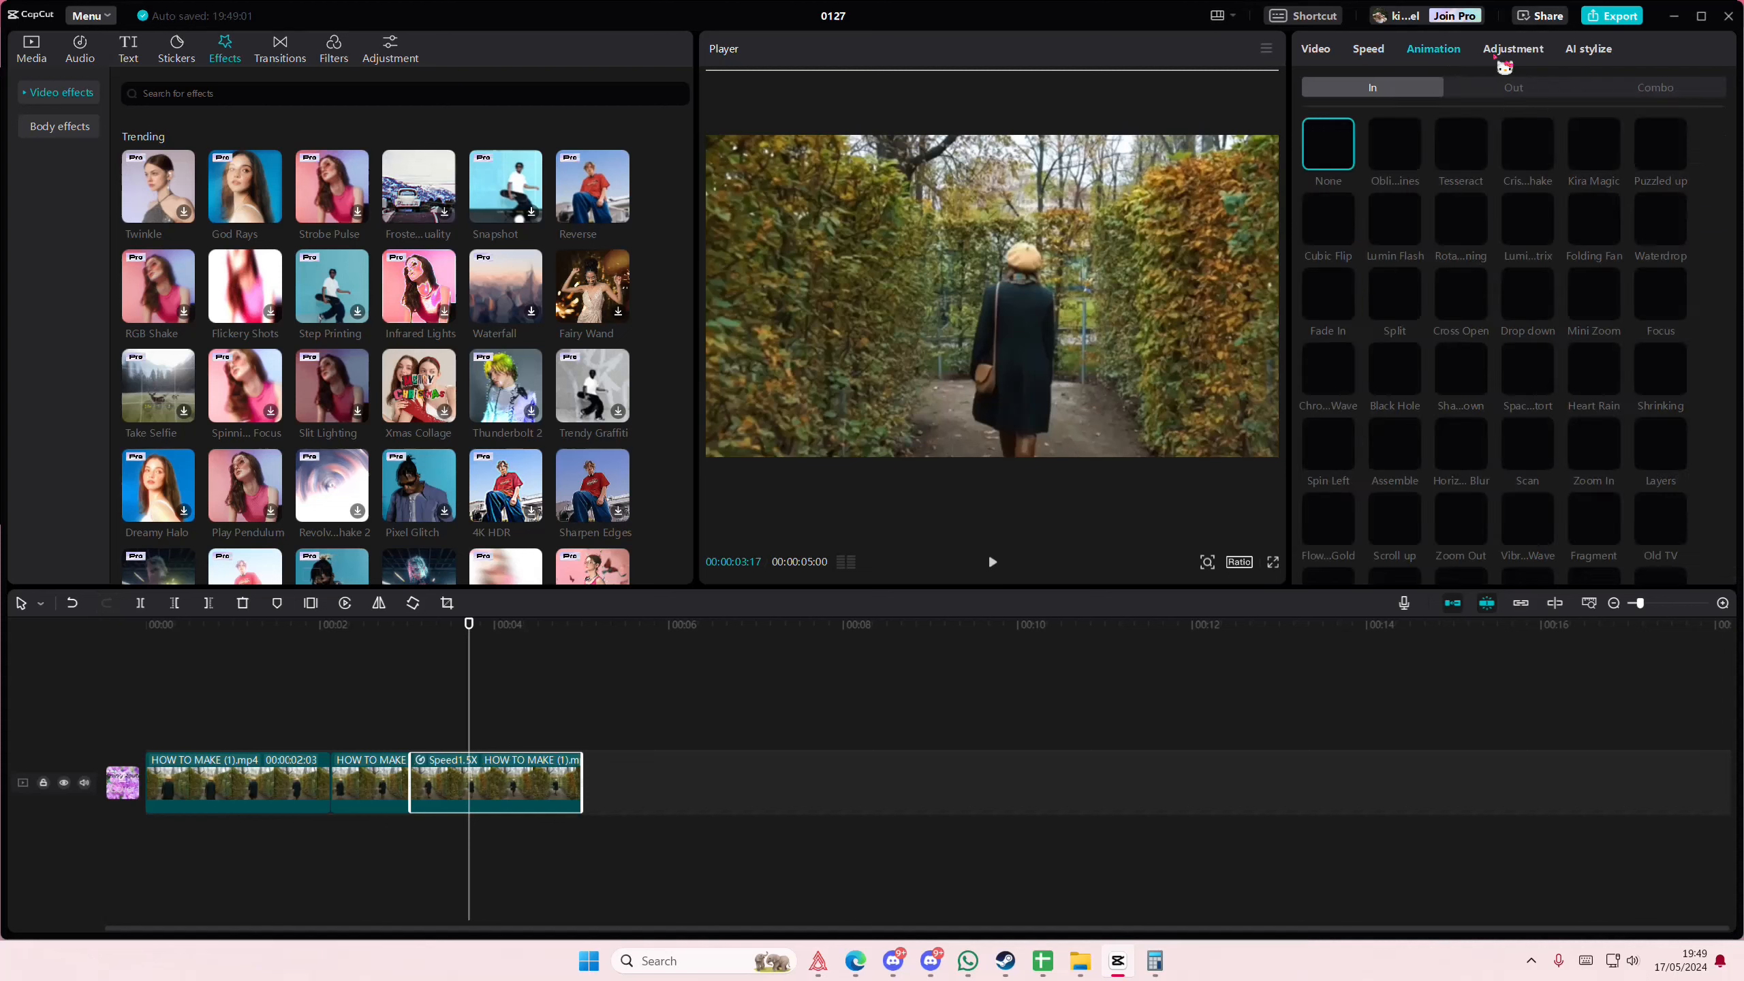
left_click(1512, 48)
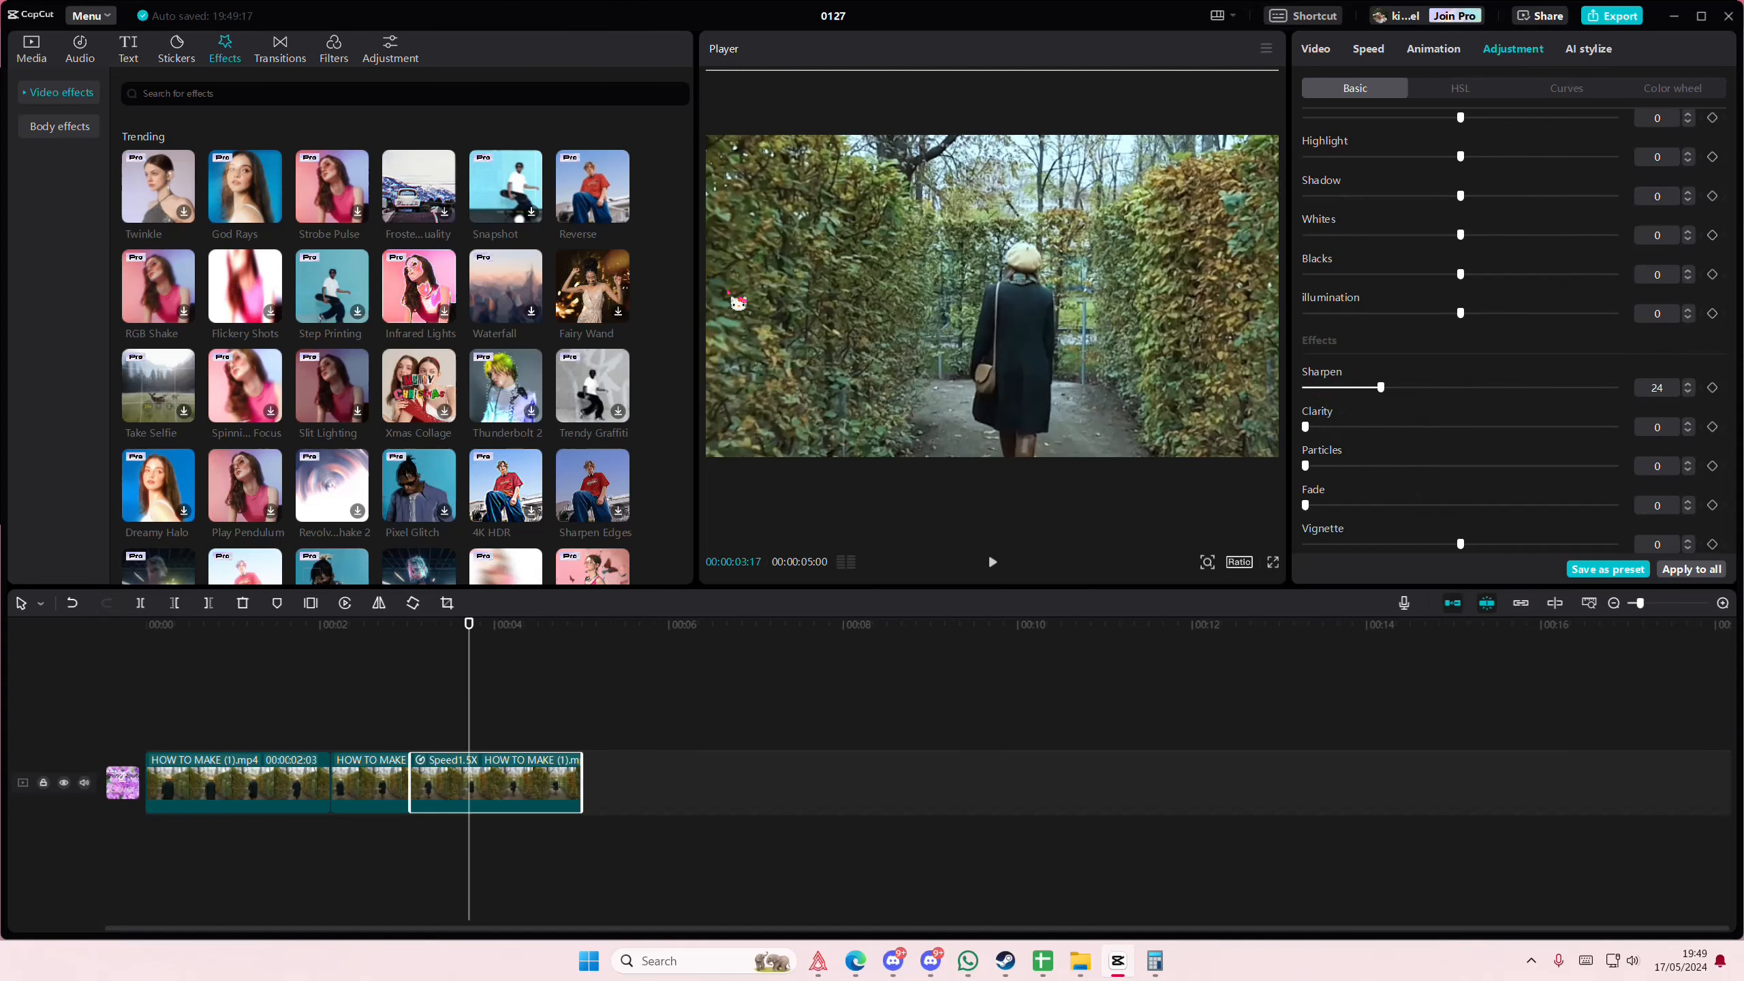
mouse_move(990, 278)
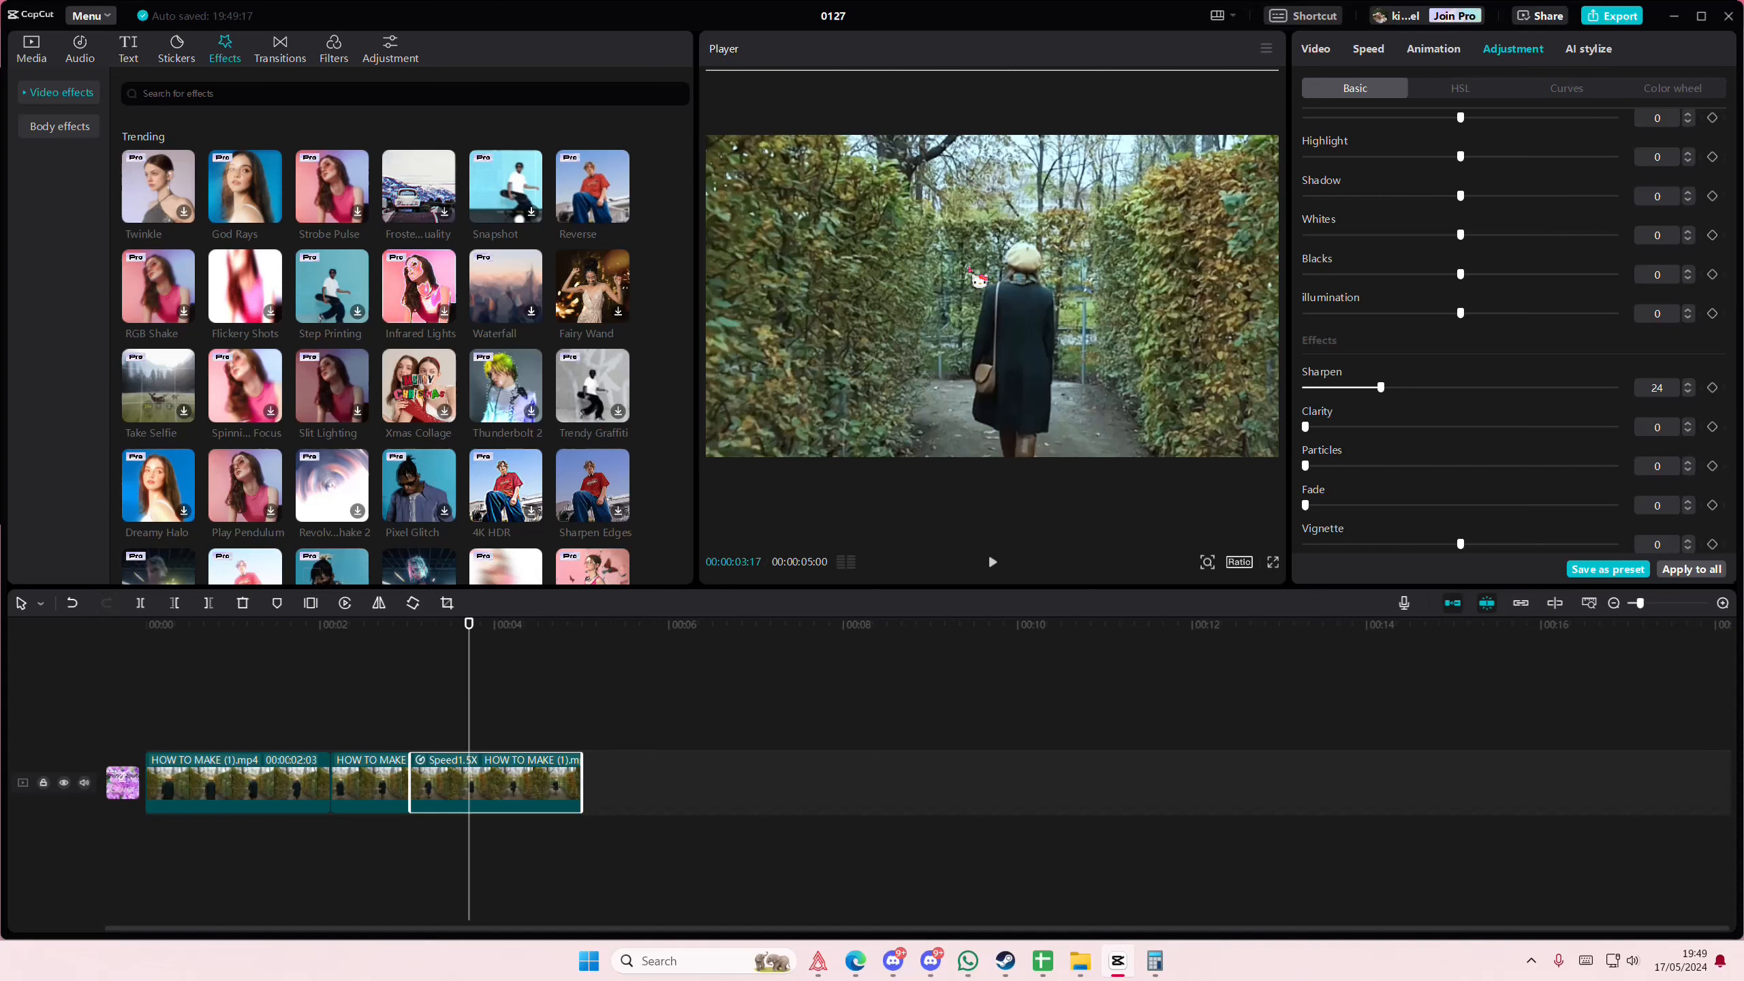
mouse_move(387, 623)
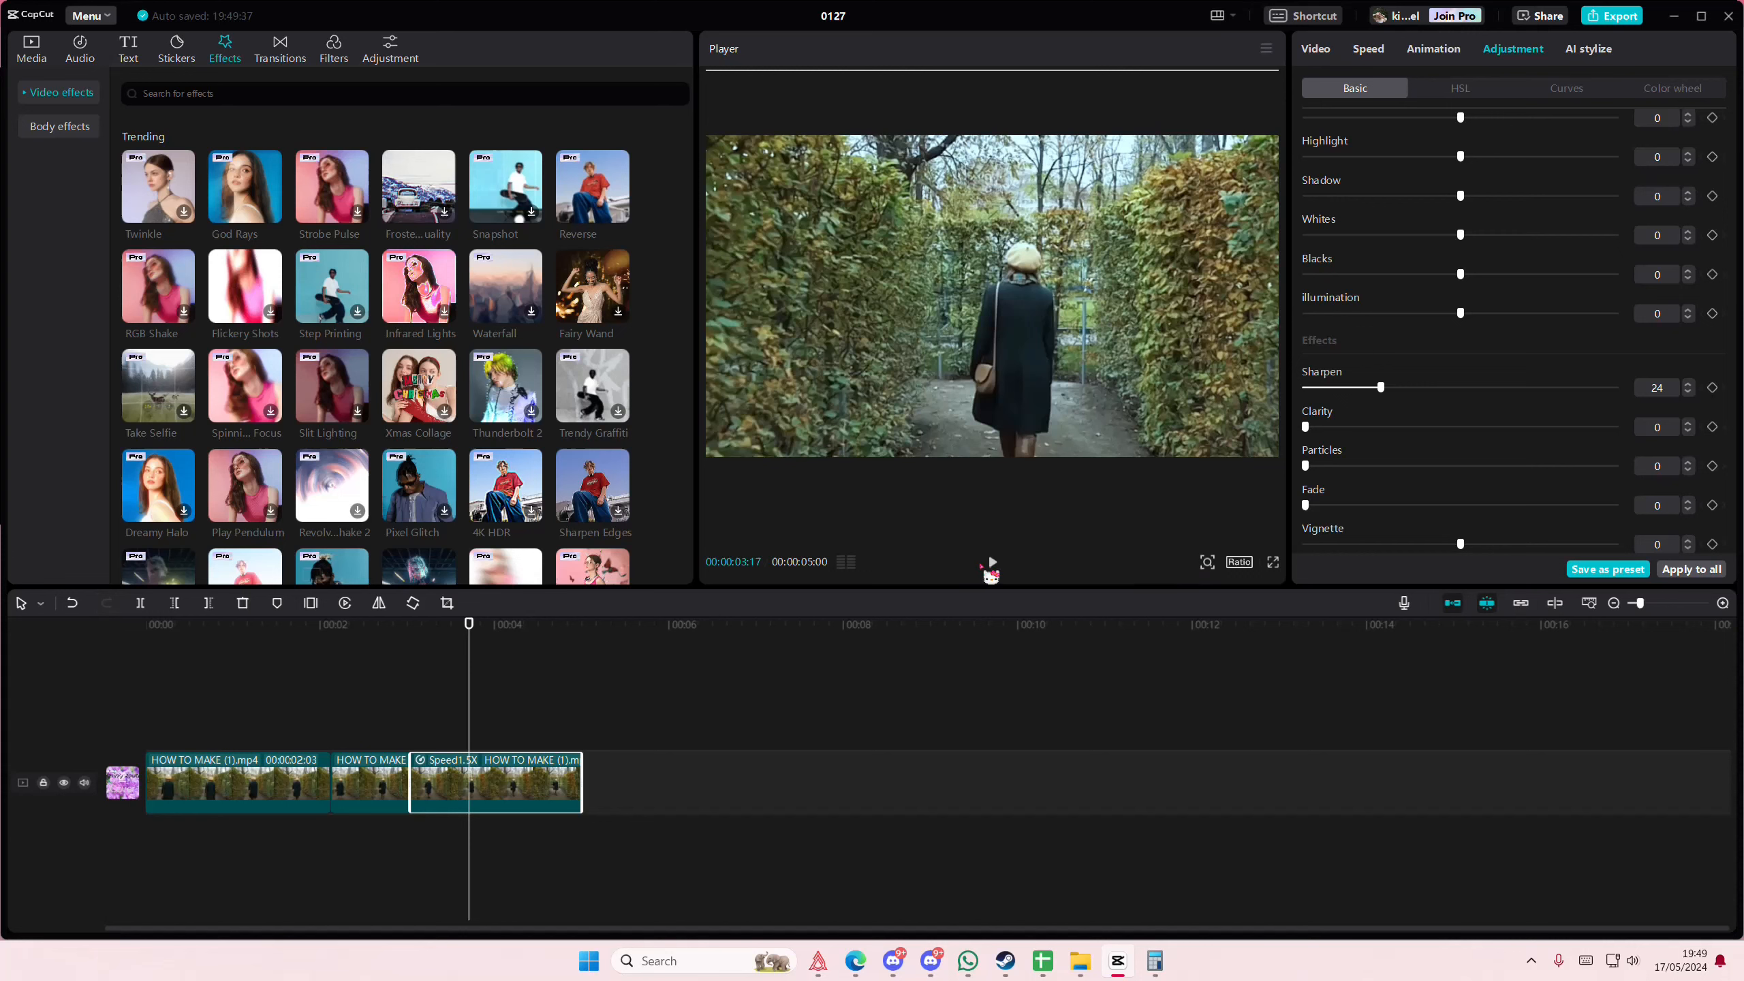
- Glance at the Audio music library, then switch back to the Media library
left_click(79, 44)
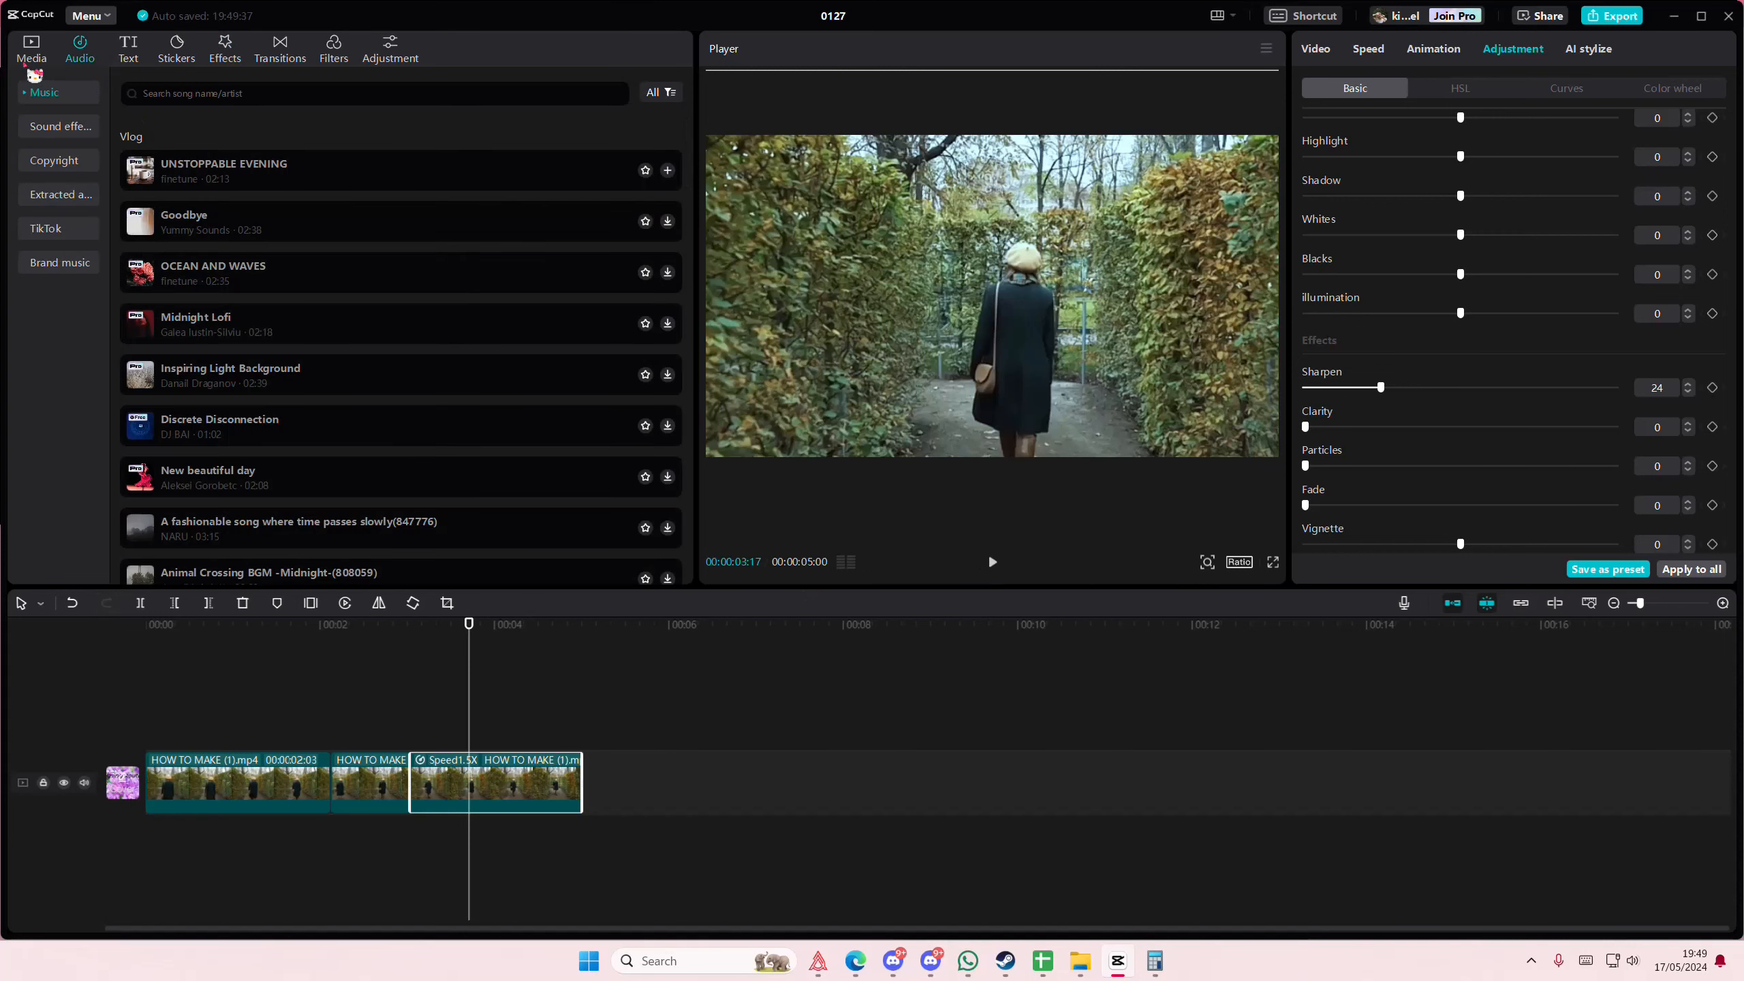
left_click(31, 44)
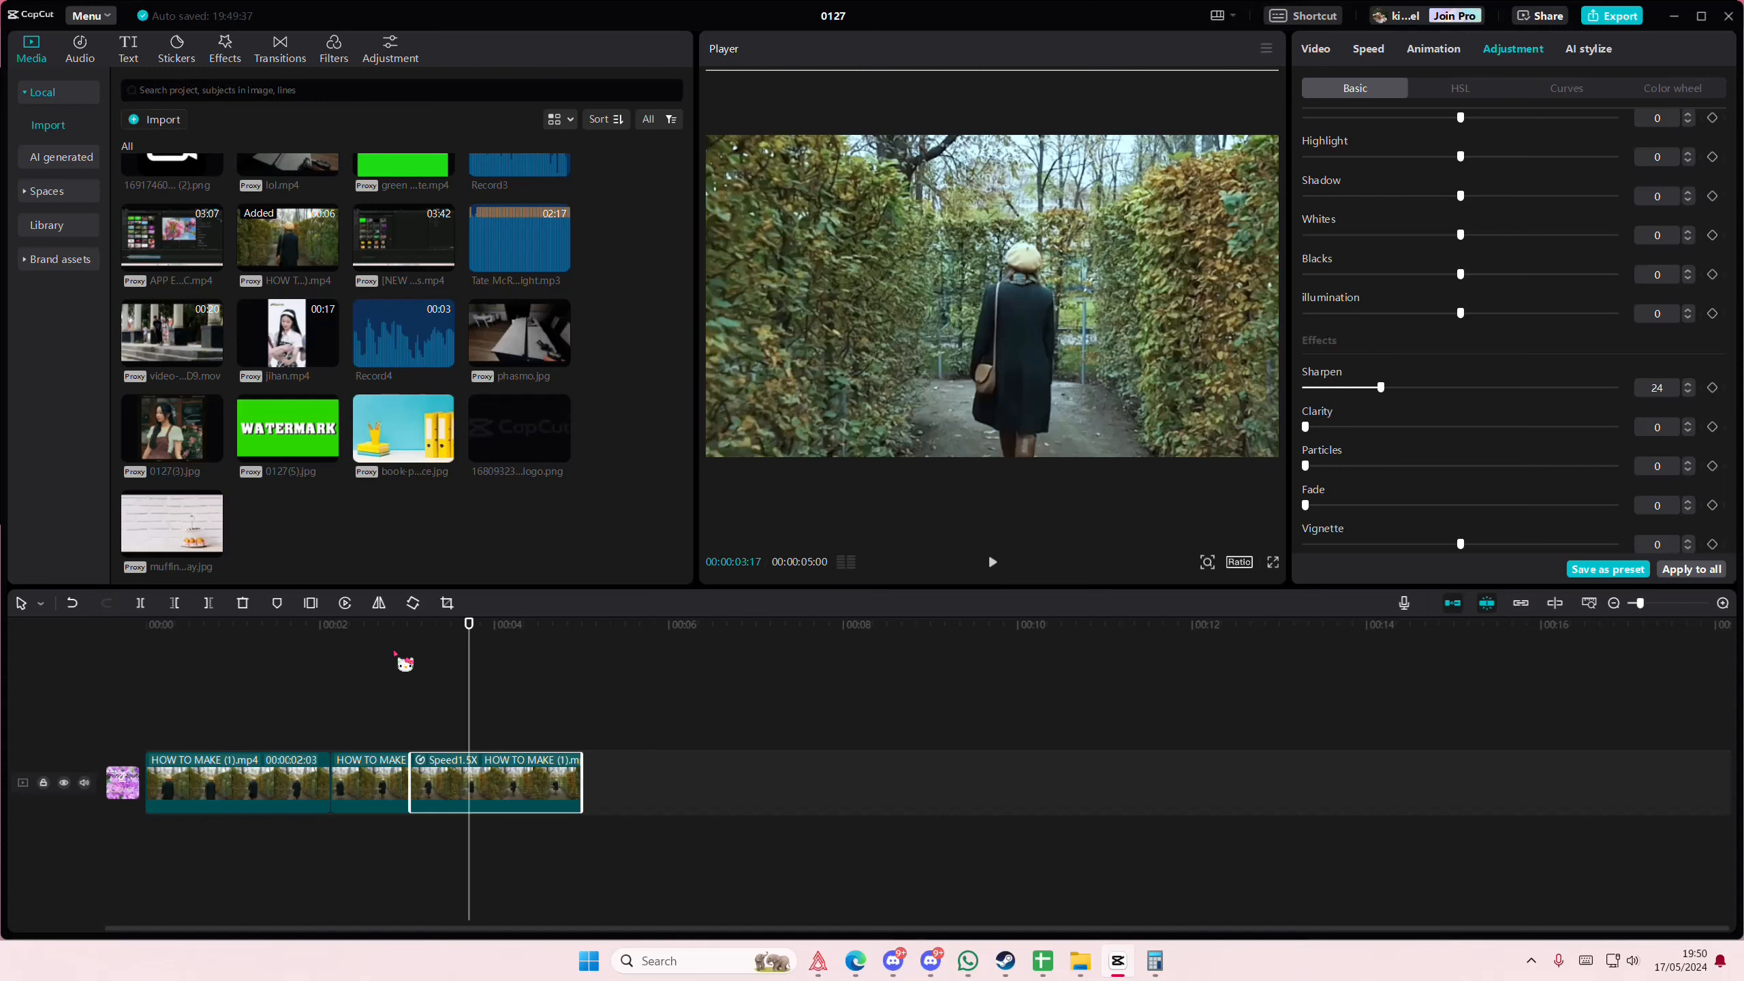
mouse_move(1075, 774)
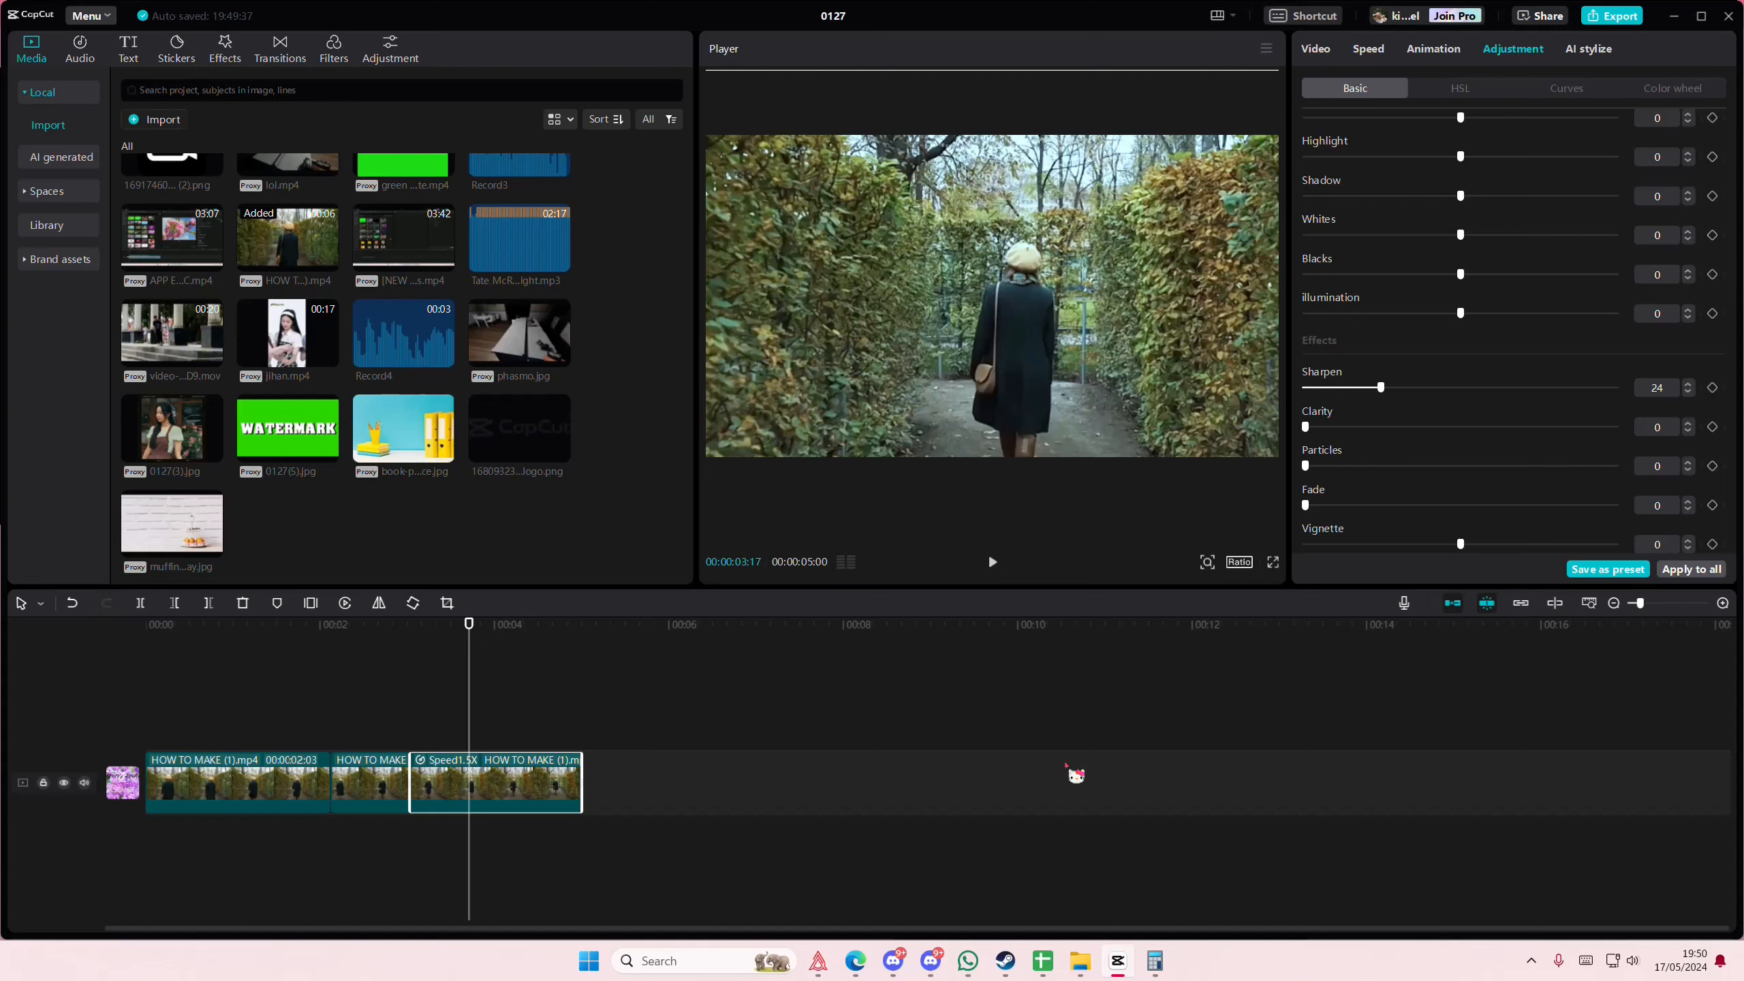